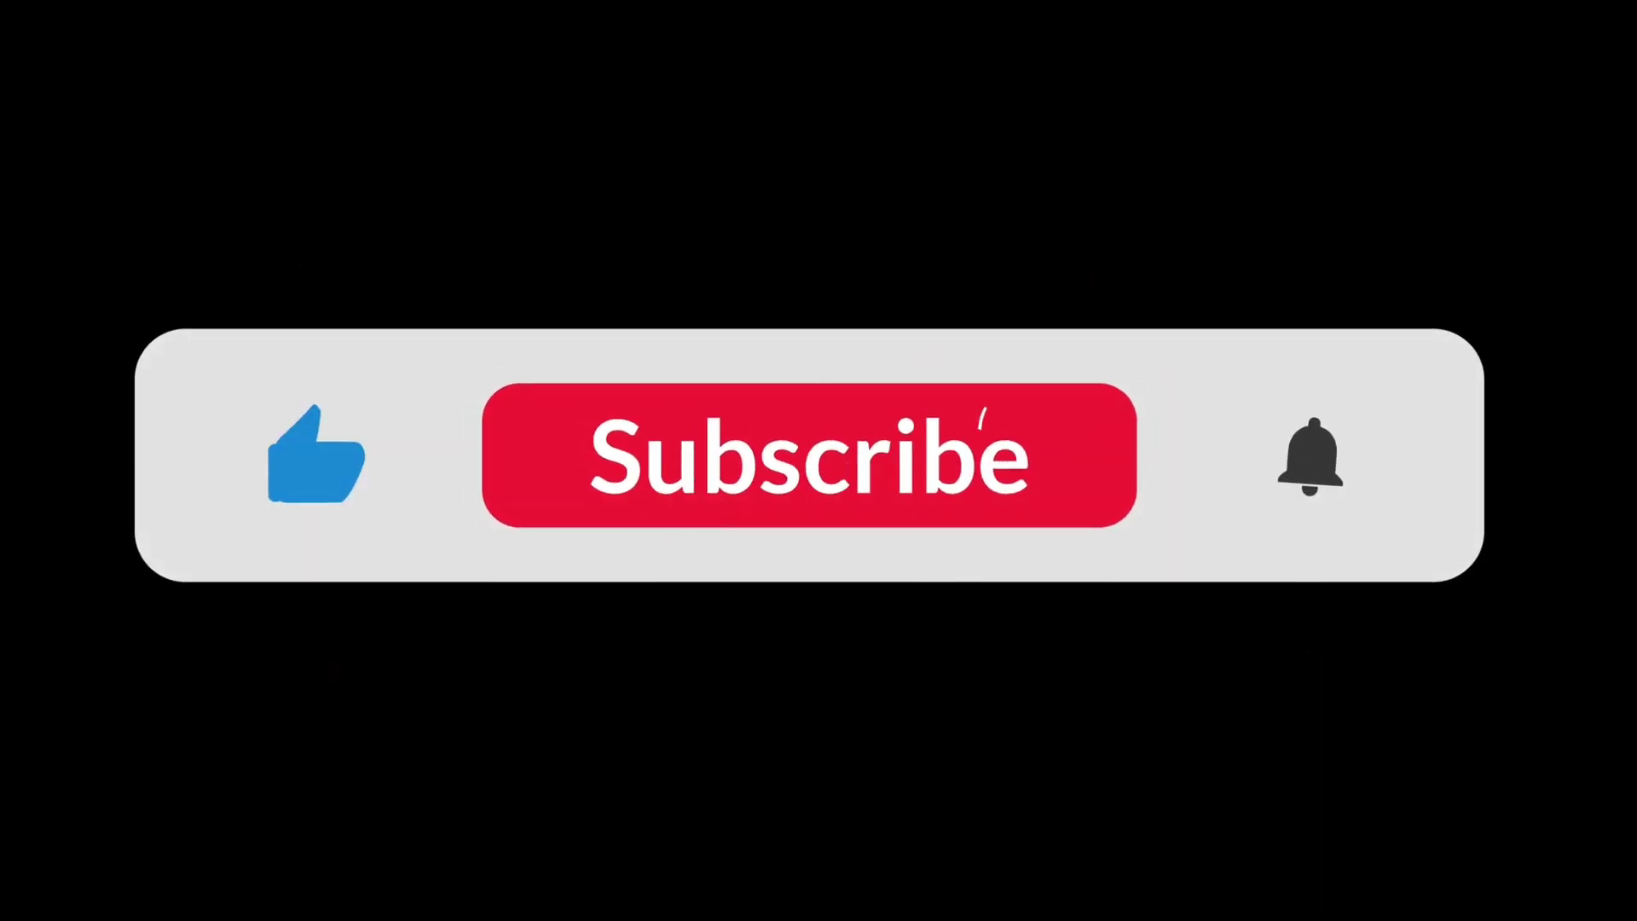
# - Trigger the Subscribe animation so the button becomes 'Subscribed' and the bell rings orange
pyautogui.click(805, 457)
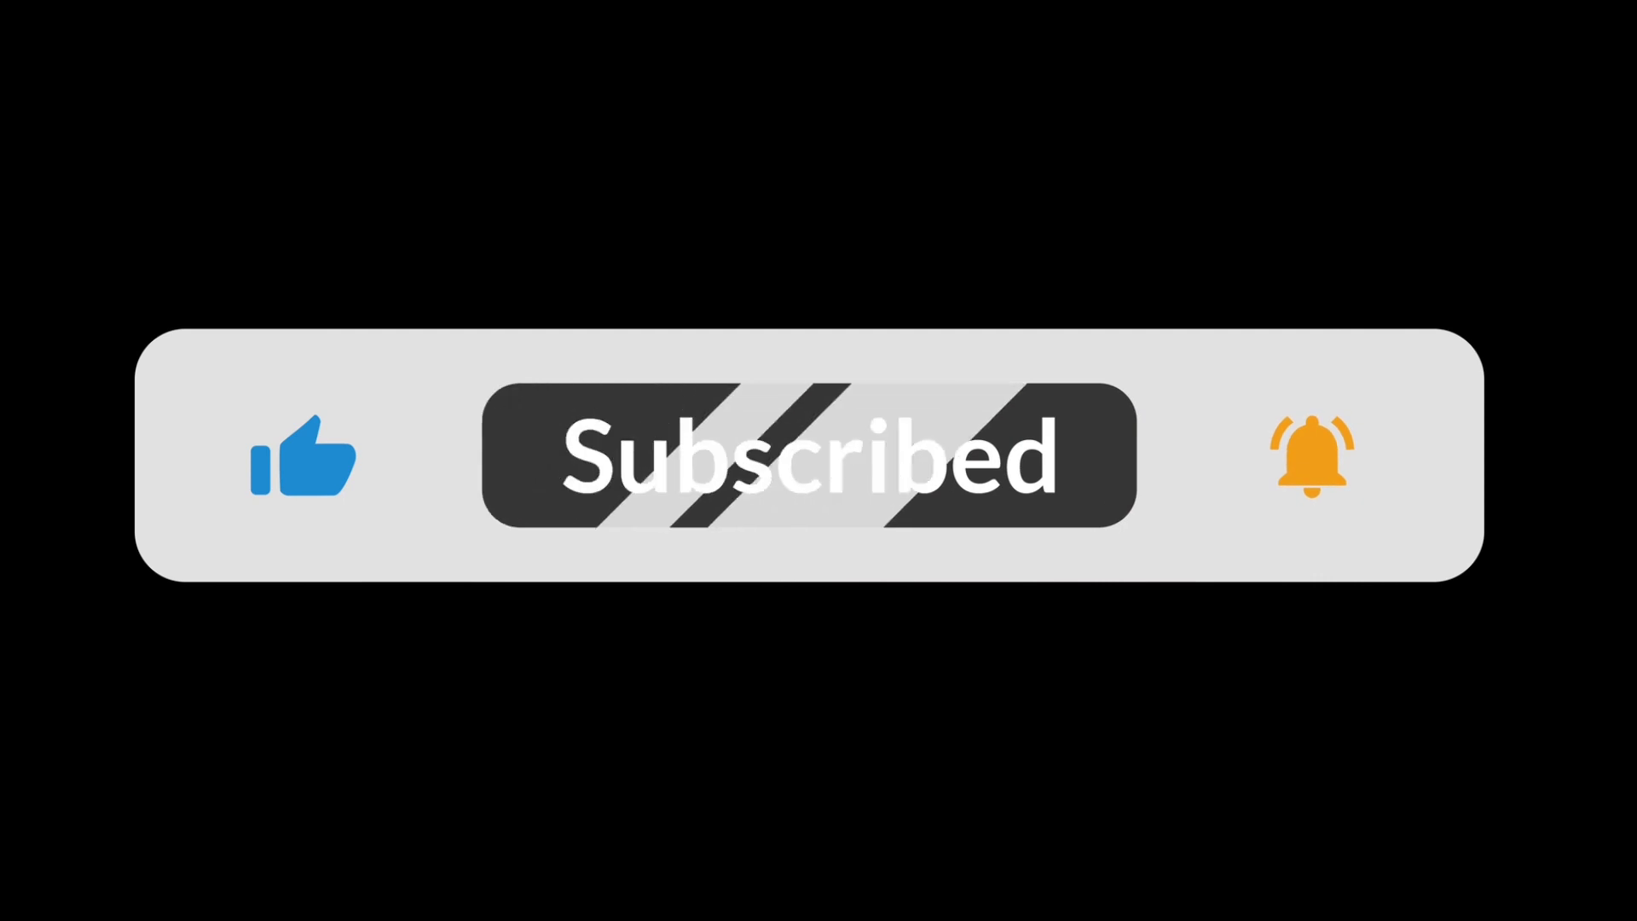